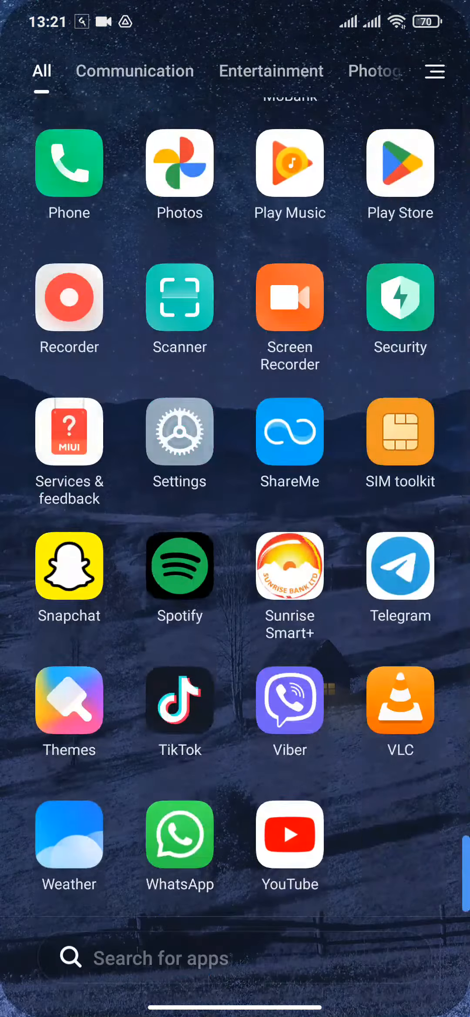
Launch Spotify from the app drawer to reach its home screen
{"action": "left_click", "coordinate": [180, 566]}
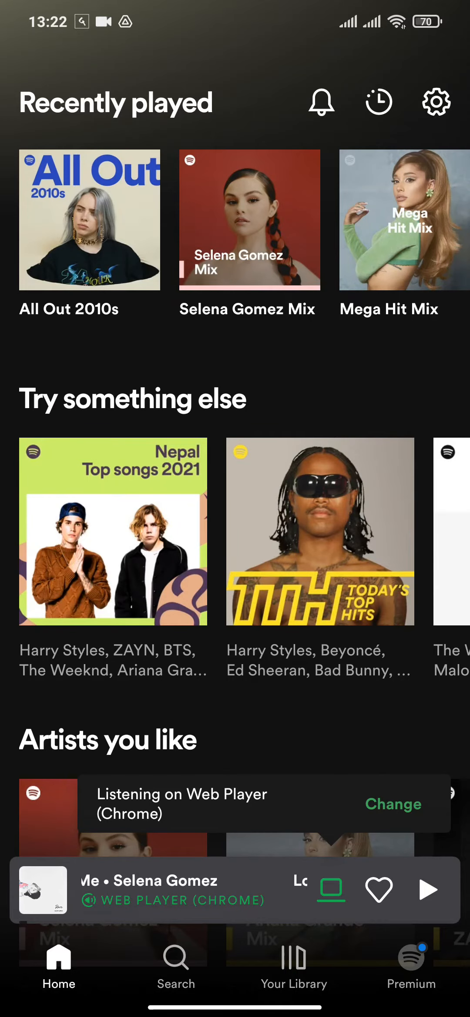
Bring up the sleep timer's 'Stop audio in' options for 'Lose You To Love Me'
{"action": "left_click", "coordinate": [162, 890]}
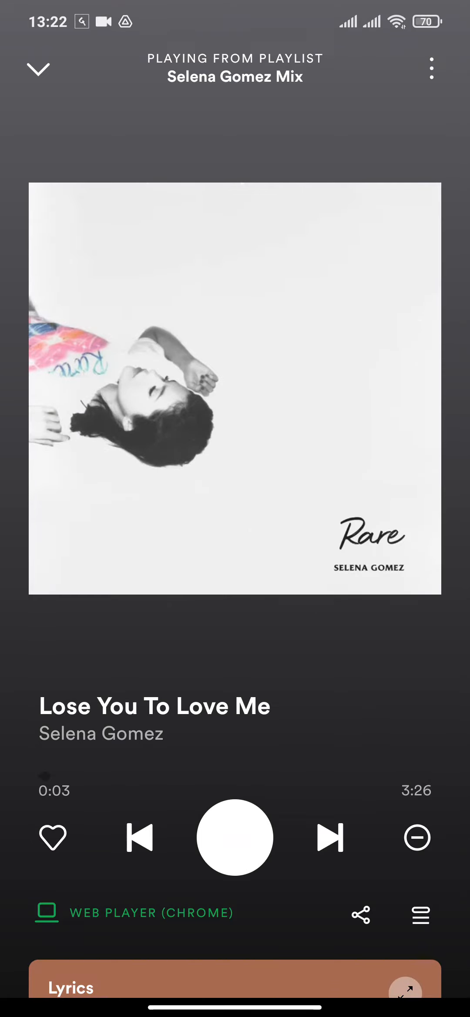
{"action": "left_click", "coordinate": [430, 69]}
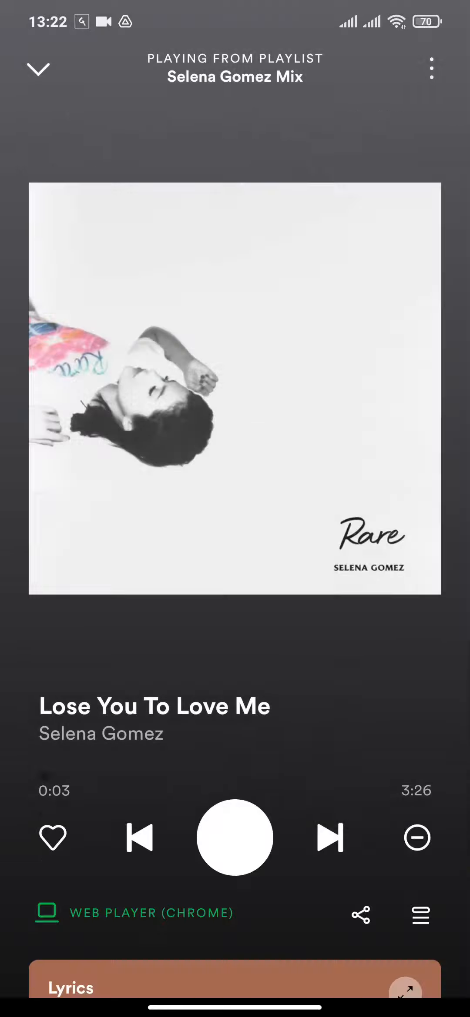
{"action": "left_click", "coordinate": [417, 837]}
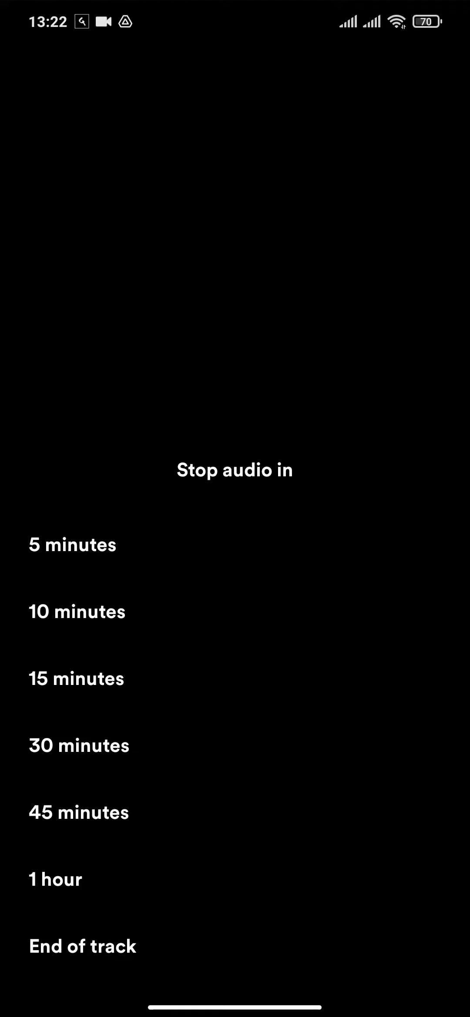